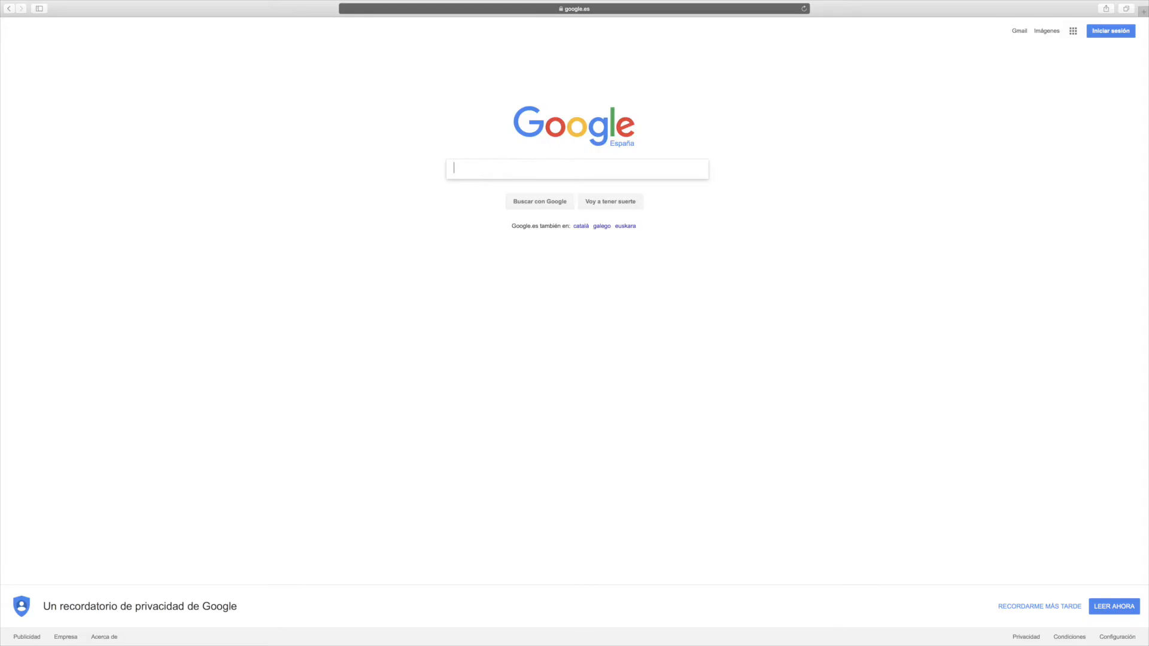
Search Google for 'ROS Books' and switch to the image results.
type("ROS Books")
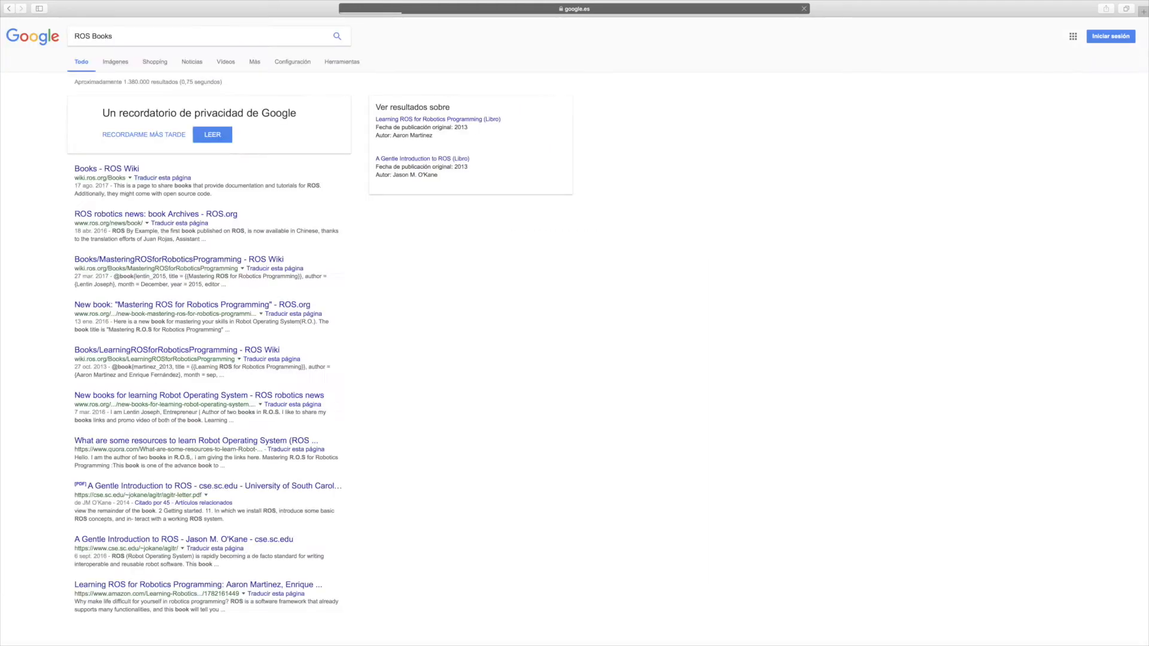
left_click(115, 62)
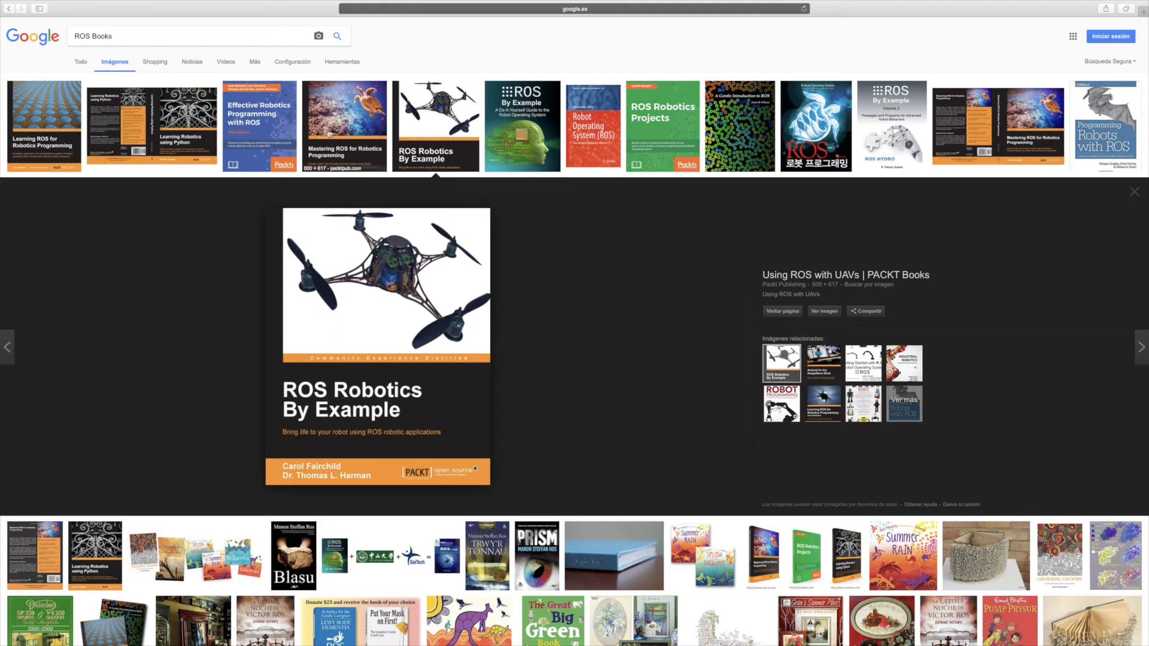
Enlarge the Mastering ROS cover, then preview the related Learning ROS for Robotics Programming cover.
left_click(344, 126)
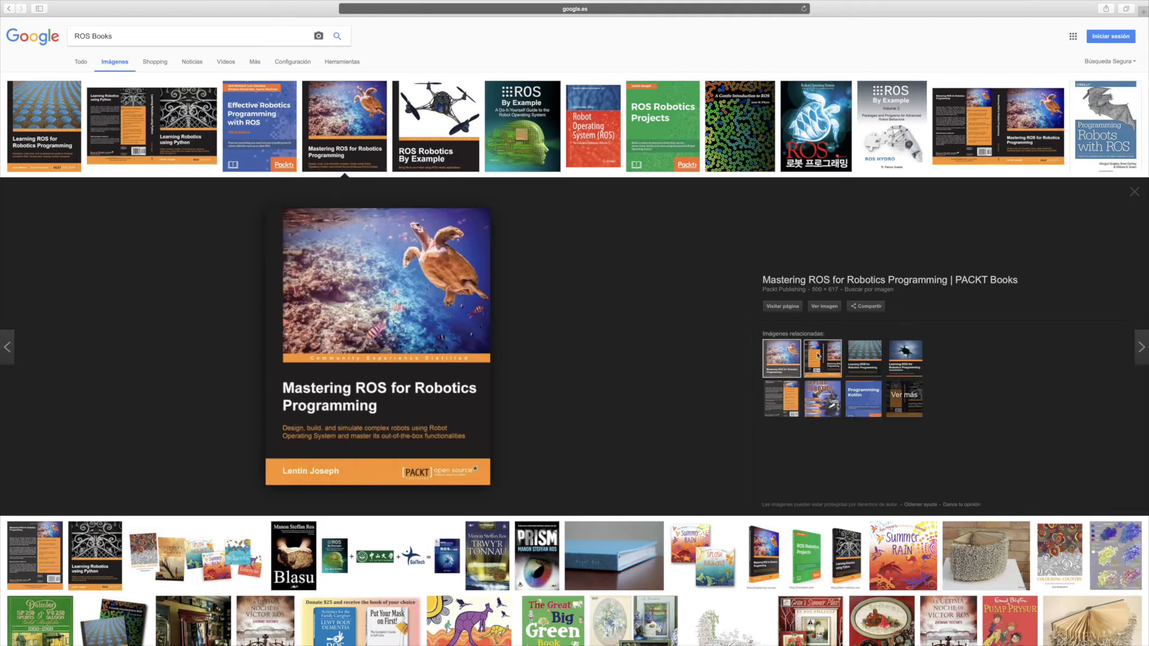
left_click(904, 364)
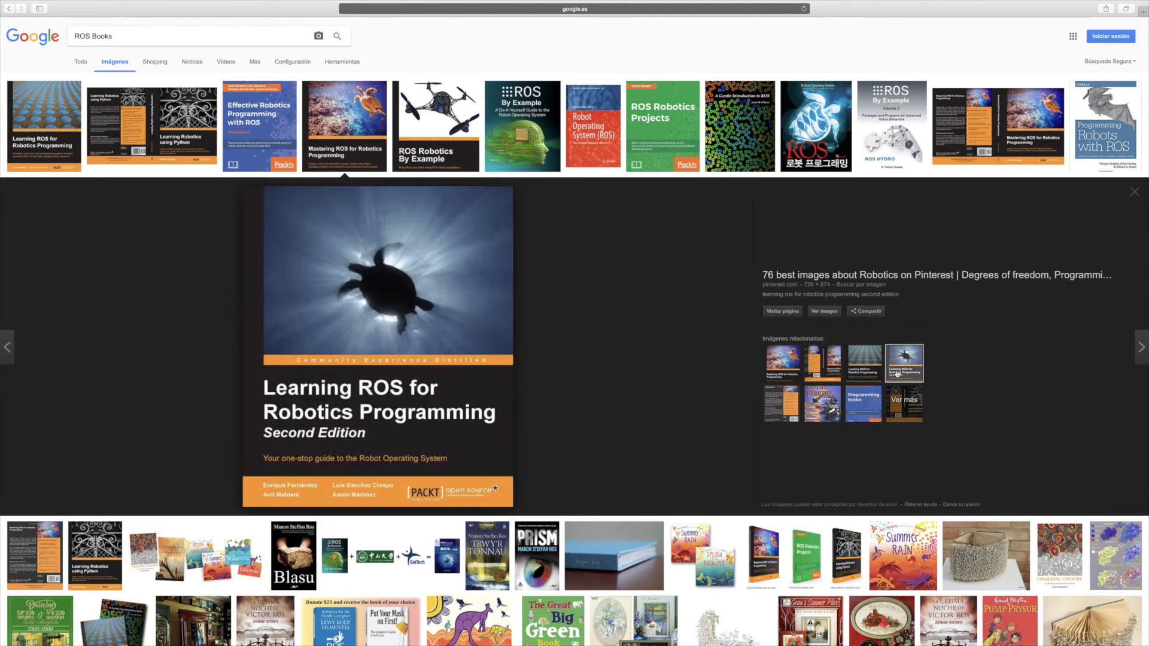